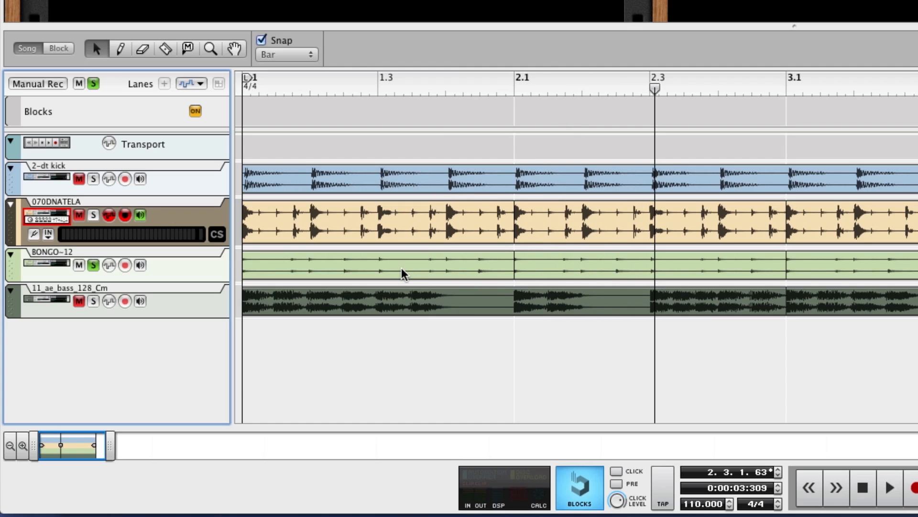
Select the first BONGO~12 clip on the bongo audio track
click(378, 270)
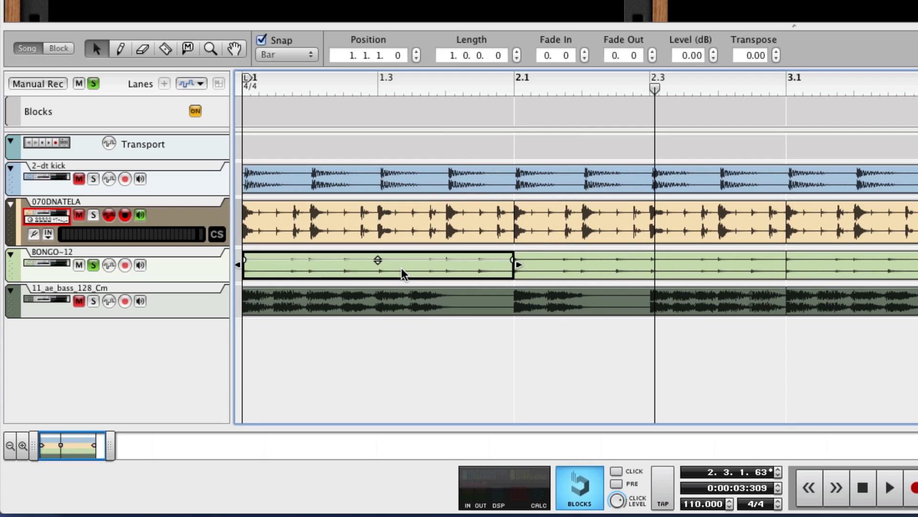
mouse_move(421, 275)
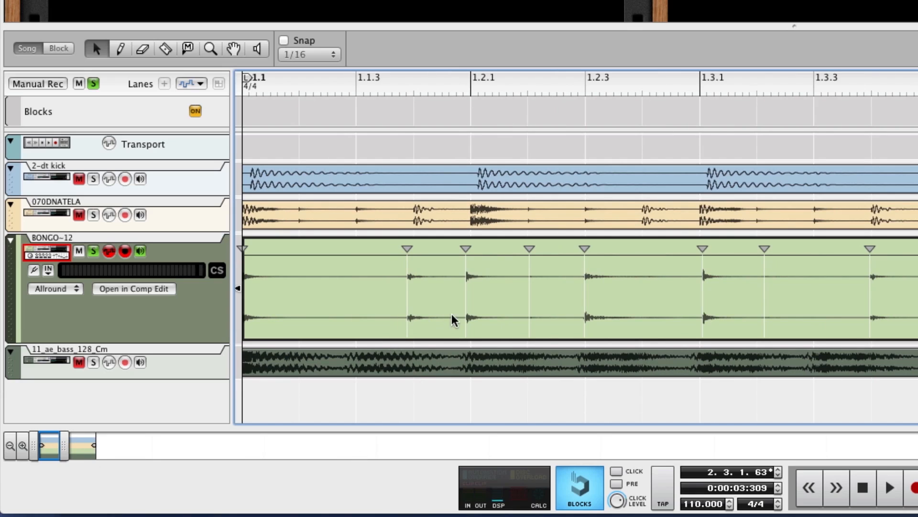
mouse_move(562, 309)
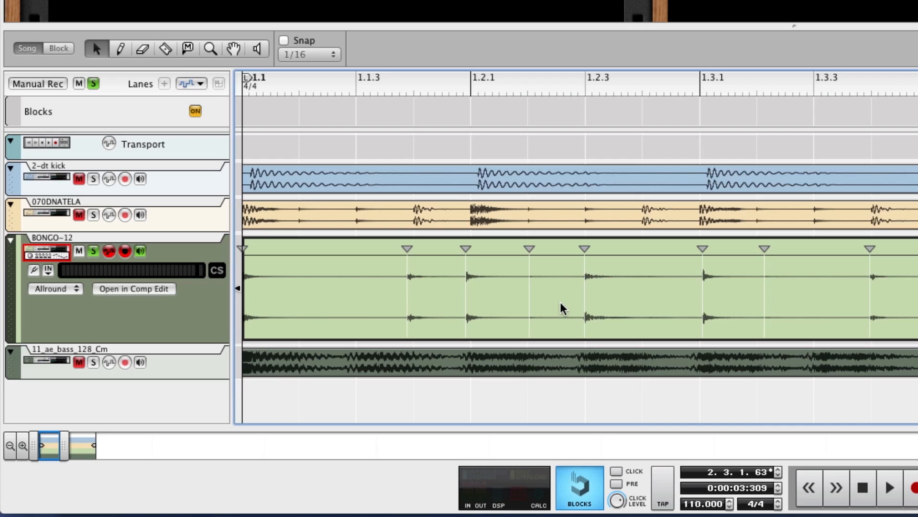
mouse_move(591, 274)
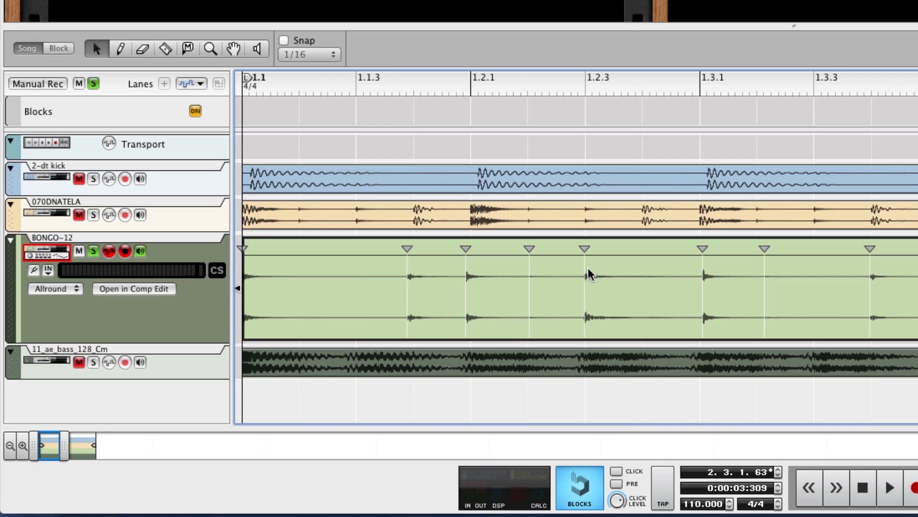
mouse_move(708, 269)
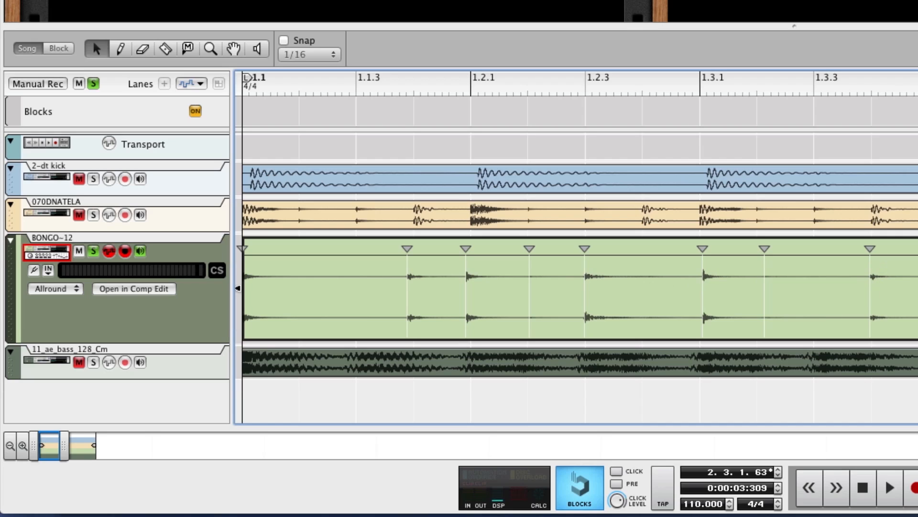
mouse_move(632, 268)
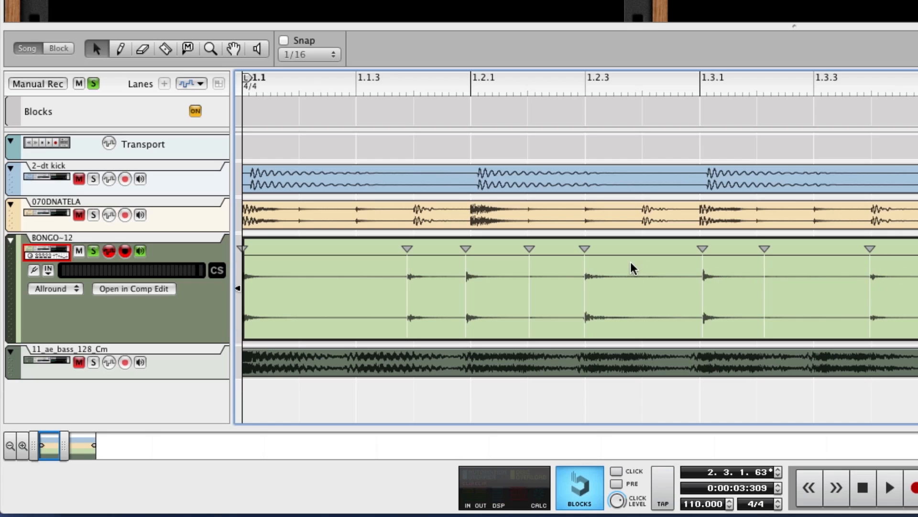
mouse_move(628, 269)
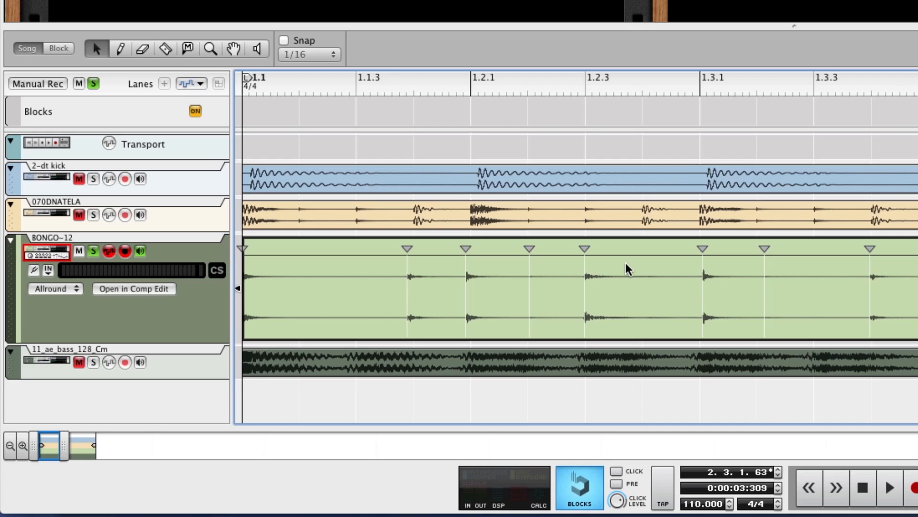
mouse_move(620, 278)
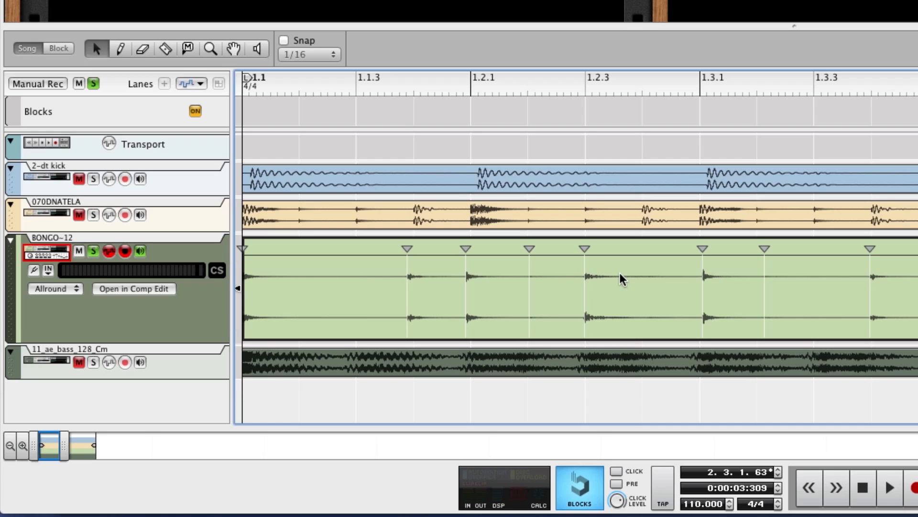
mouse_move(529, 245)
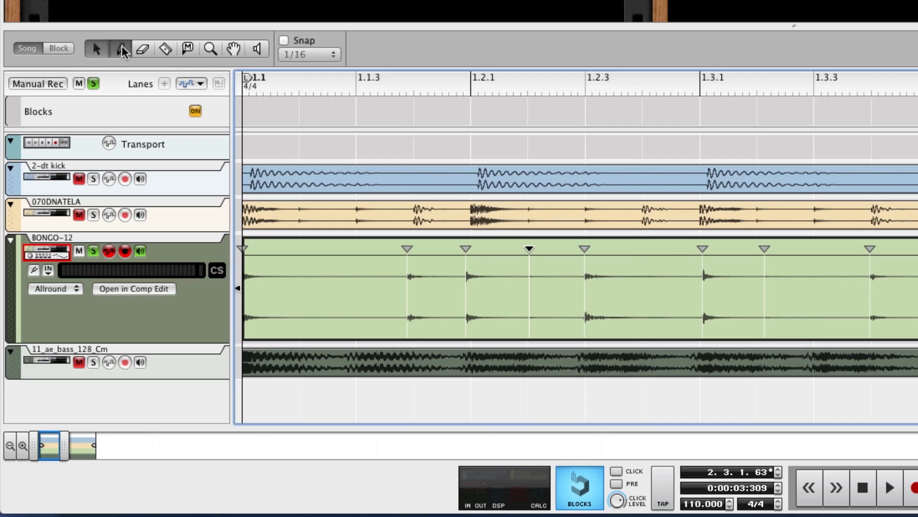
Switch to the Pencil tool to add slice markers at the unsliced bongo hits
click(121, 49)
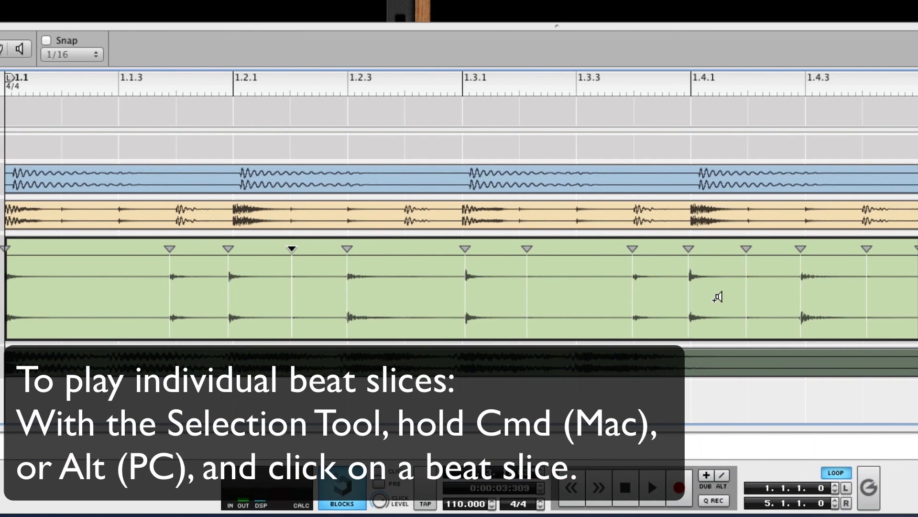
mouse_move(184, 287)
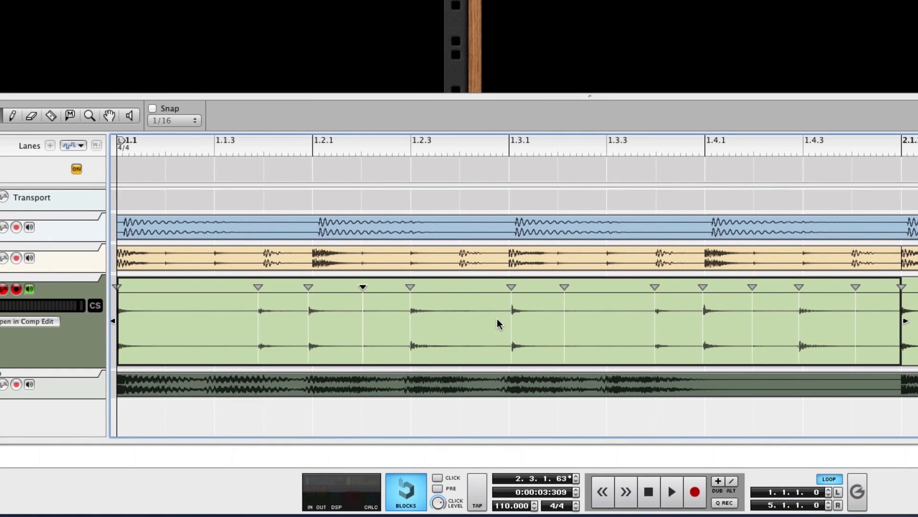
mouse_move(480, 323)
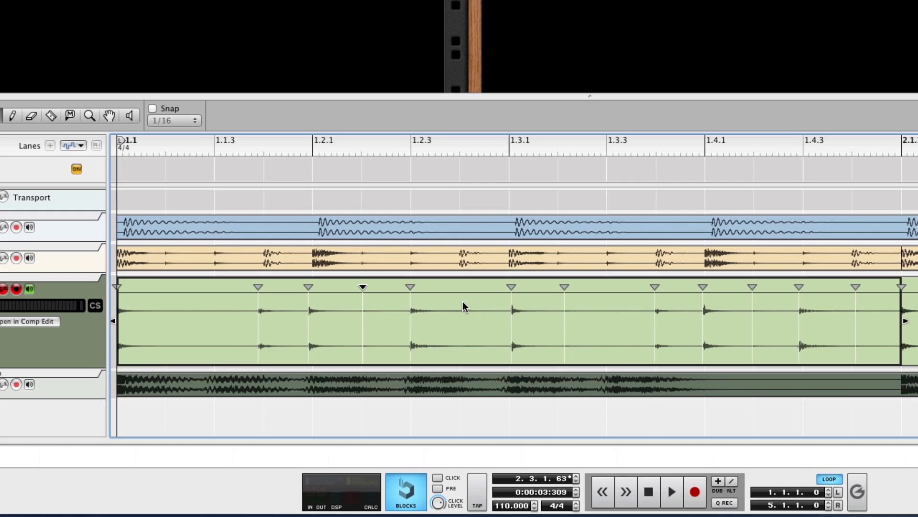
Bounce the re-sliced bongo clip to a REX loop via its context menu
right_click(465, 306)
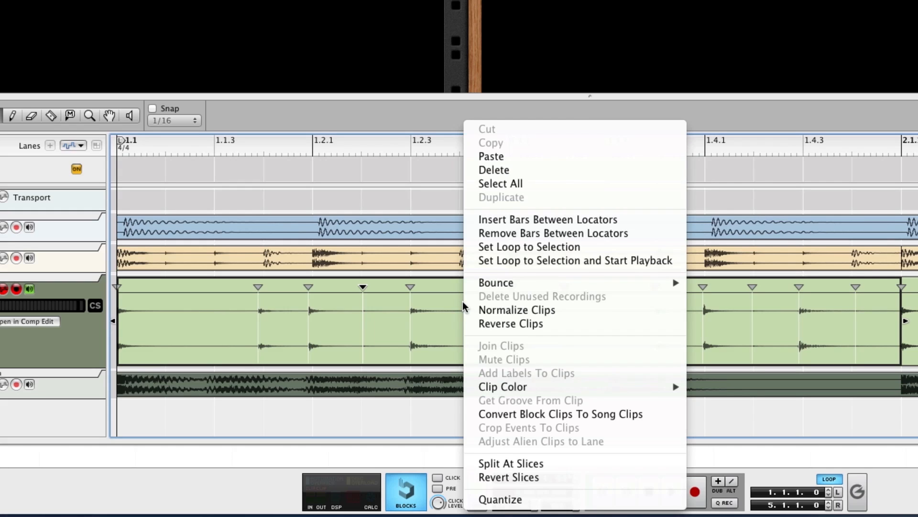
mouse_move(496, 282)
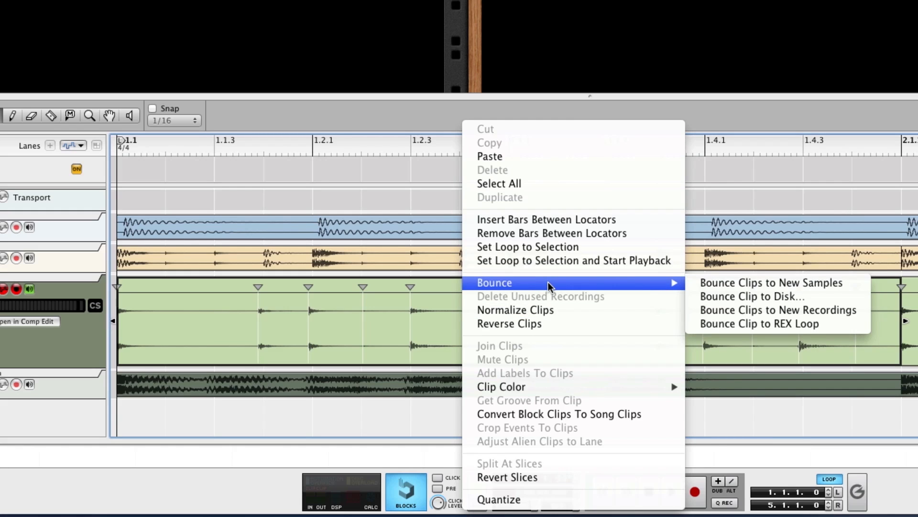
mouse_move(758, 323)
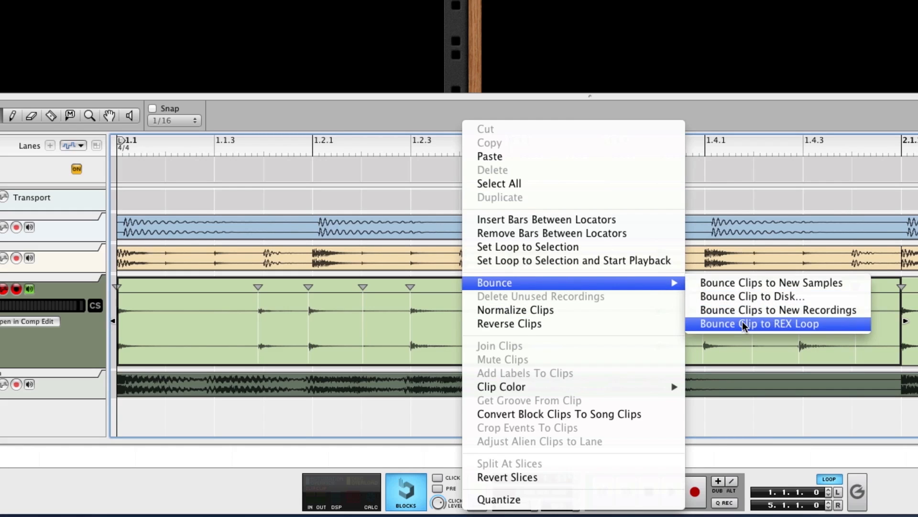
click(758, 323)
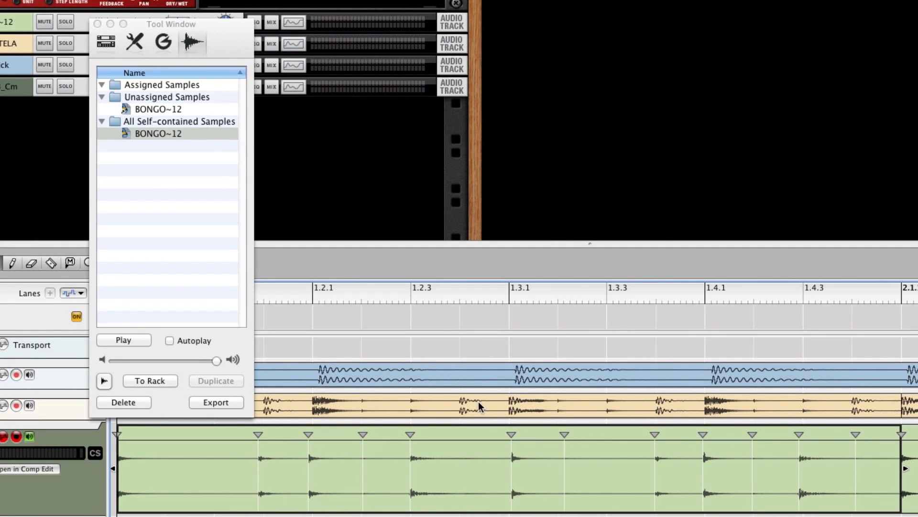
mouse_move(230, 45)
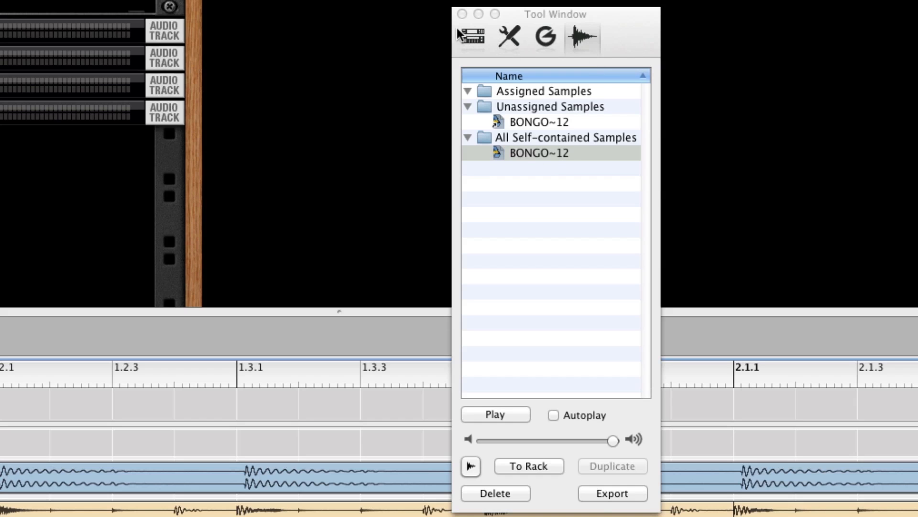
Close the samples Tool Window and bring up the rack's Create device menu
click(462, 13)
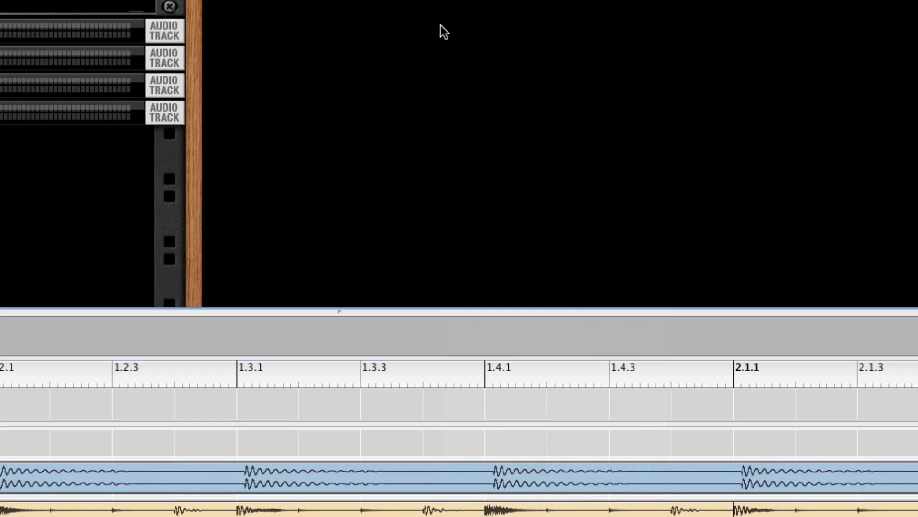
right_click(444, 32)
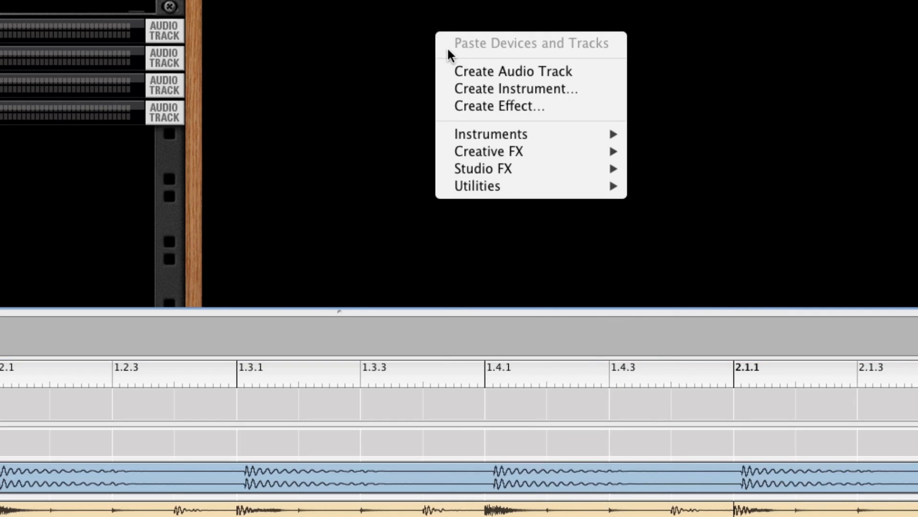
mouse_move(491, 134)
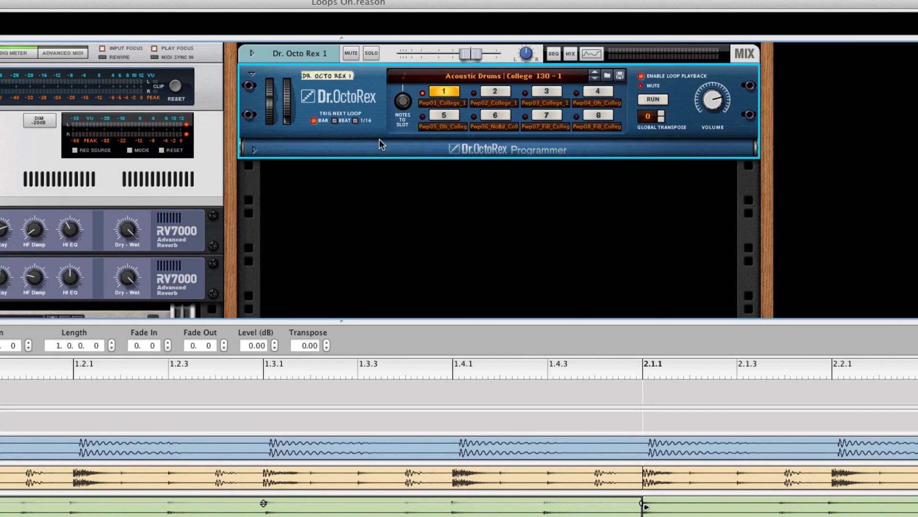
Initialize Dr. OctoRex to an empty patch and expand its Programmer panel
right_click(380, 144)
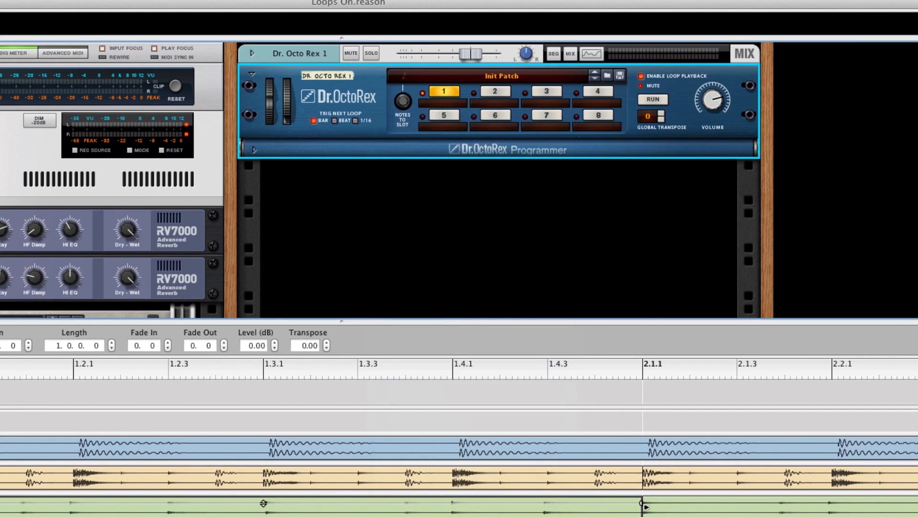
click(254, 151)
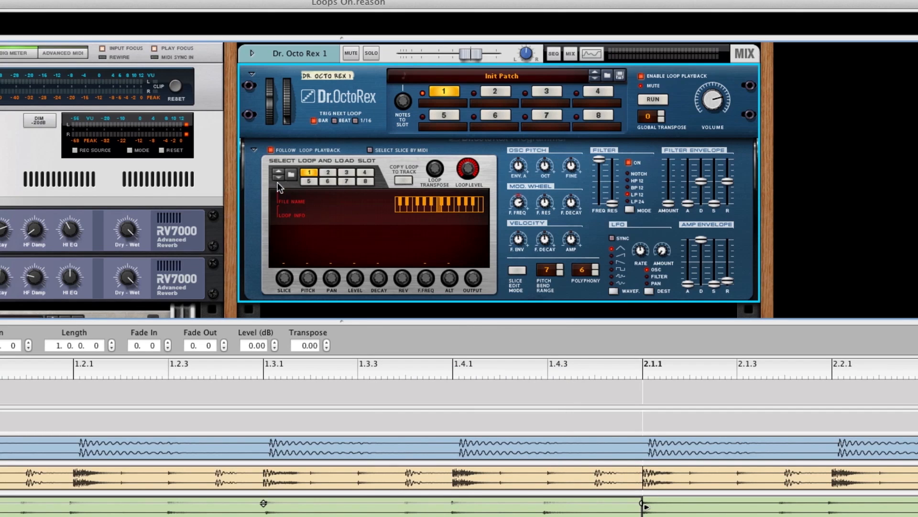
mouse_move(293, 178)
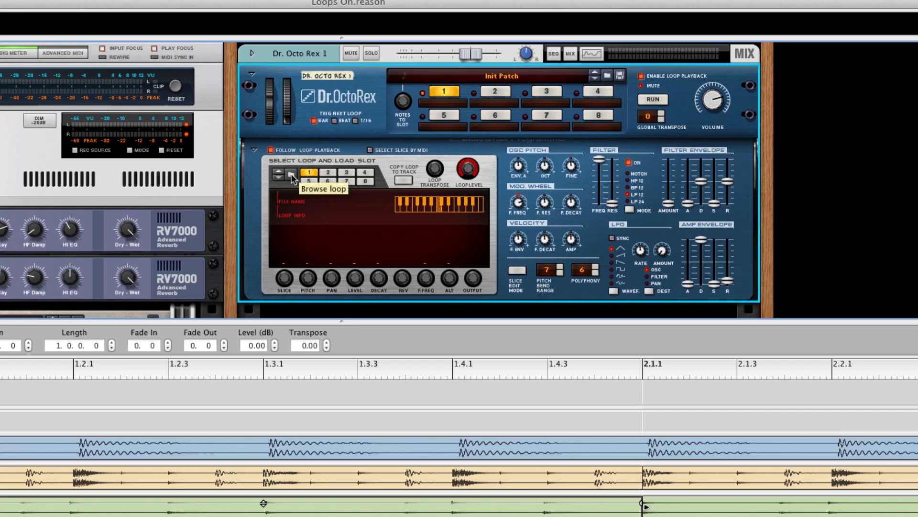
Load the BONGO~12 loop from All Self-contained Samples into Dr. OctoRex slot 1
click(281, 174)
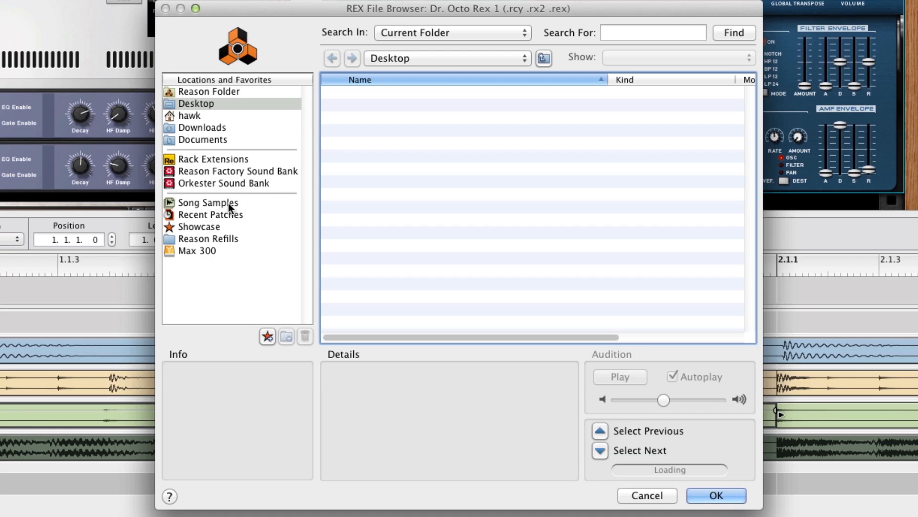
click(209, 203)
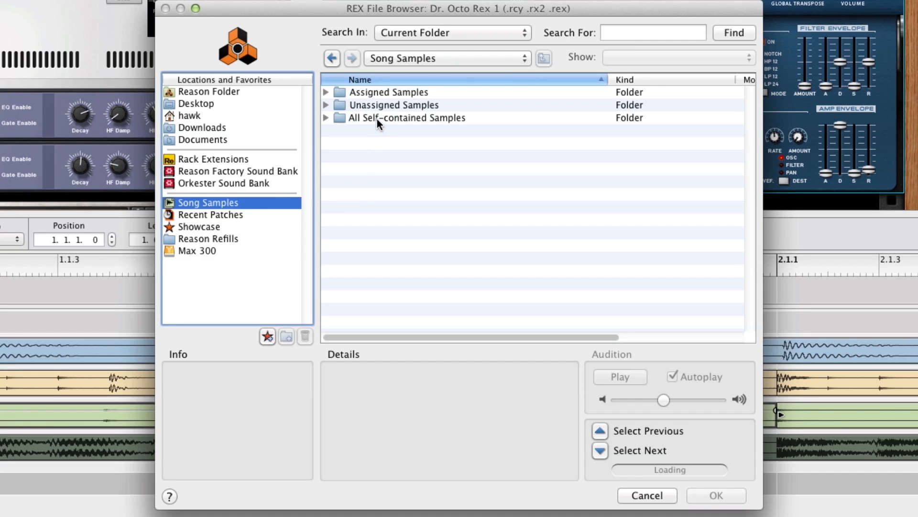
mouse_move(324, 123)
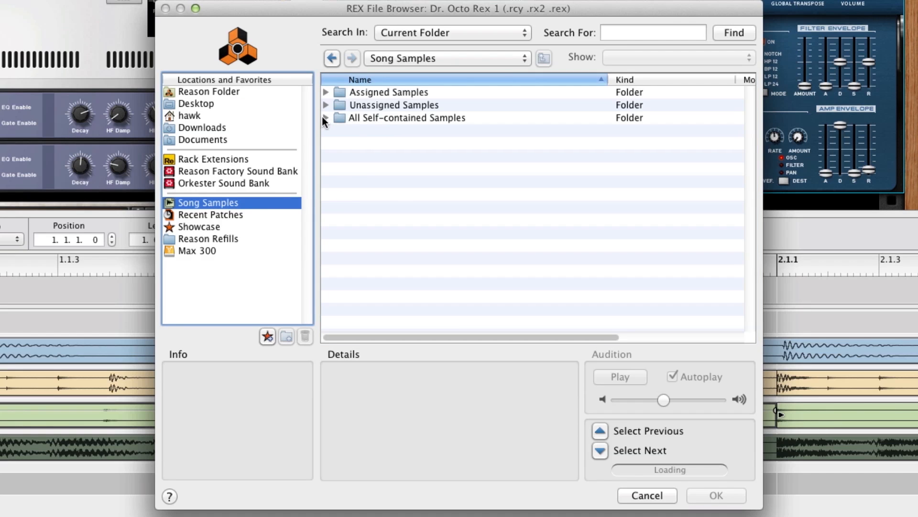
click(326, 117)
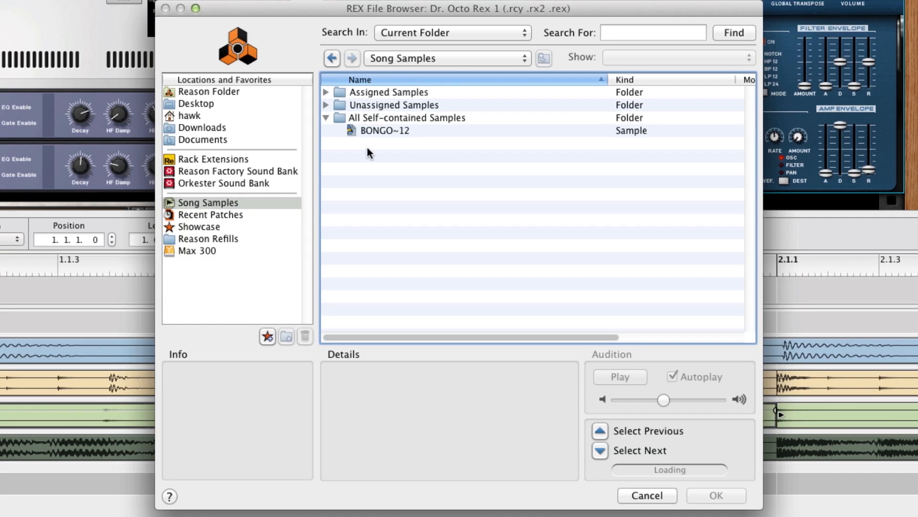
click(385, 130)
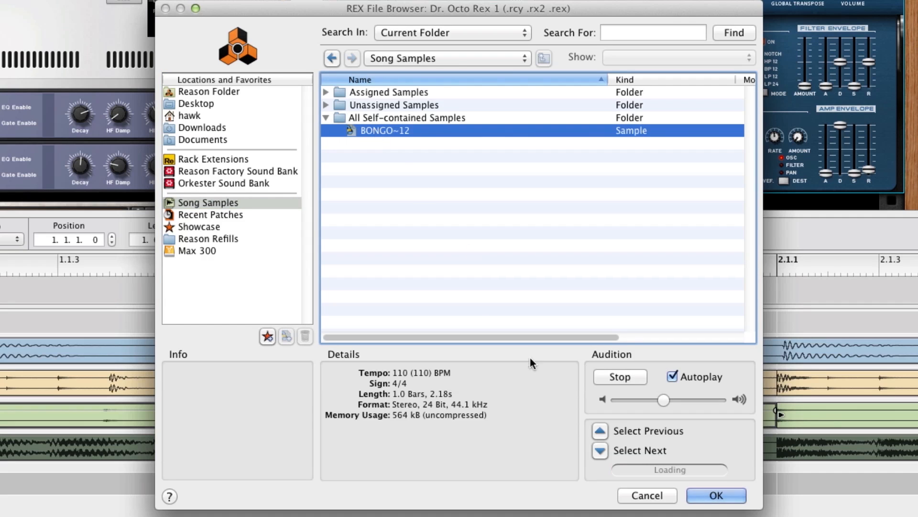
click(620, 376)
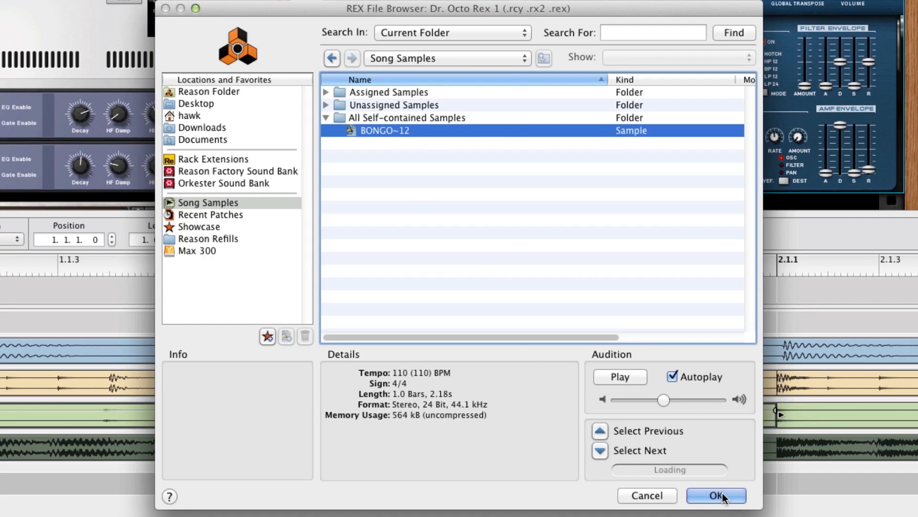
click(716, 494)
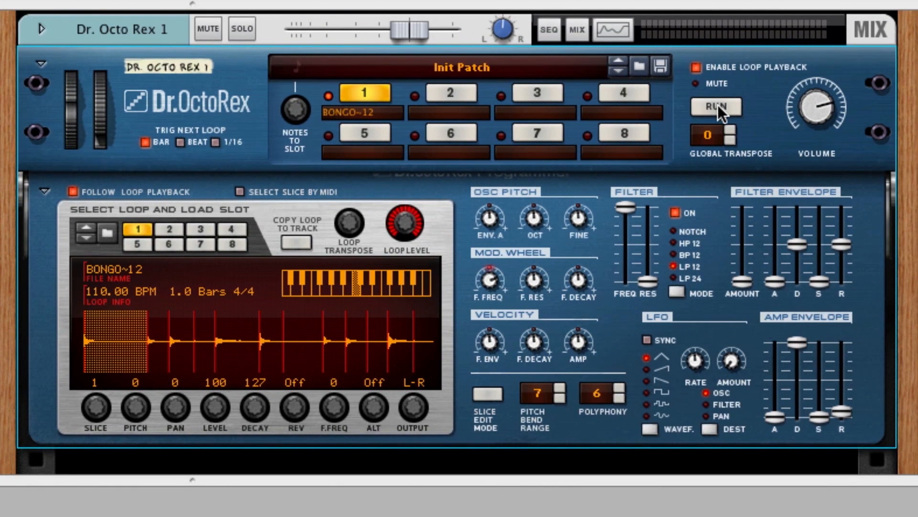
Audition the loop, turn slice 11's Level down to 0, and audition the muted result
click(716, 106)
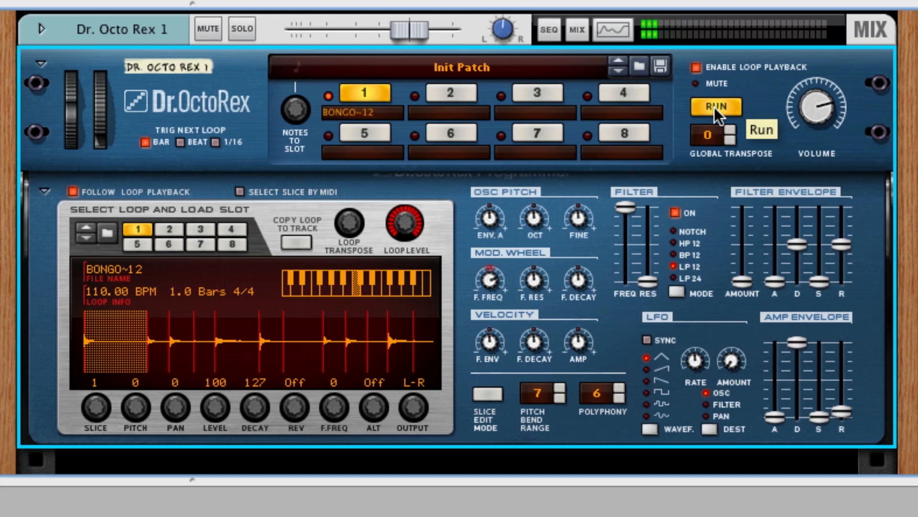
click(716, 106)
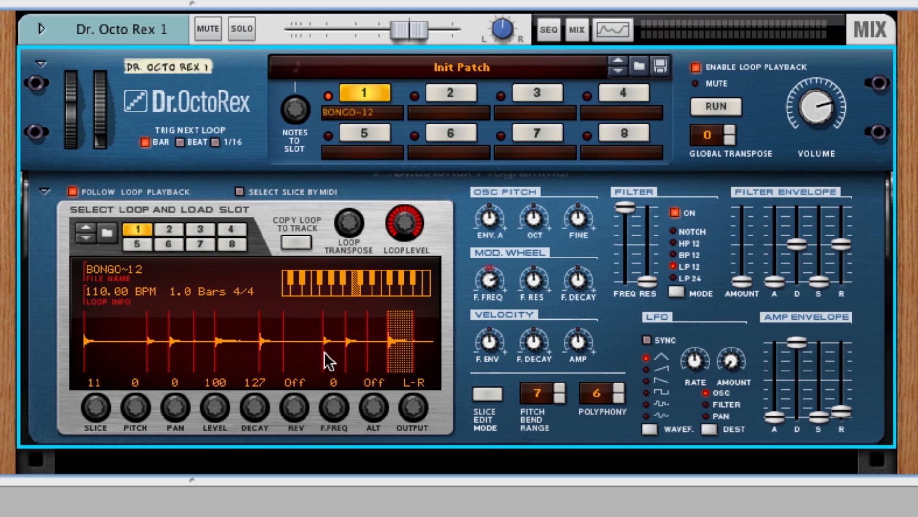
mouse_move(396, 431)
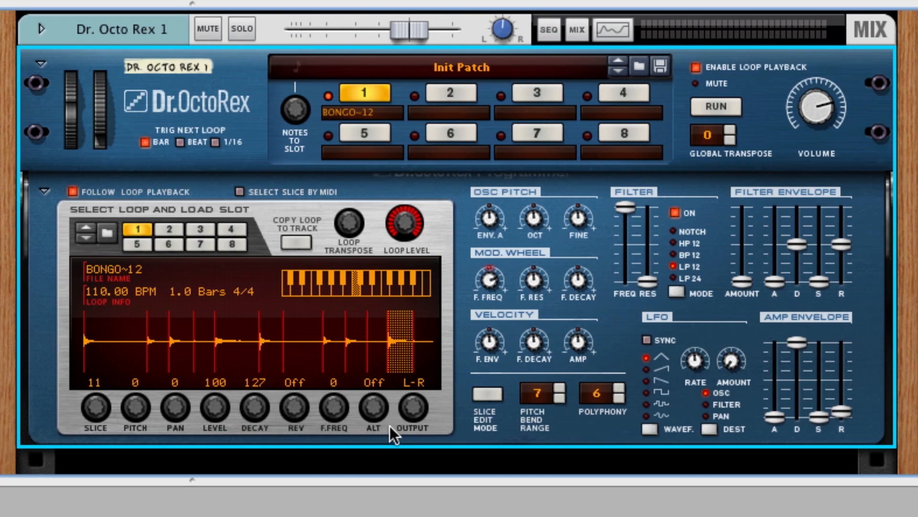
mouse_move(279, 435)
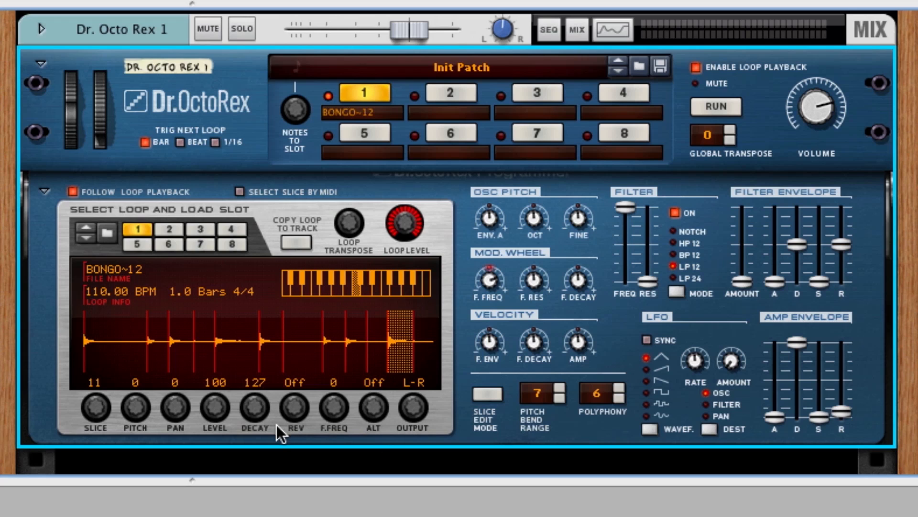
mouse_move(215, 407)
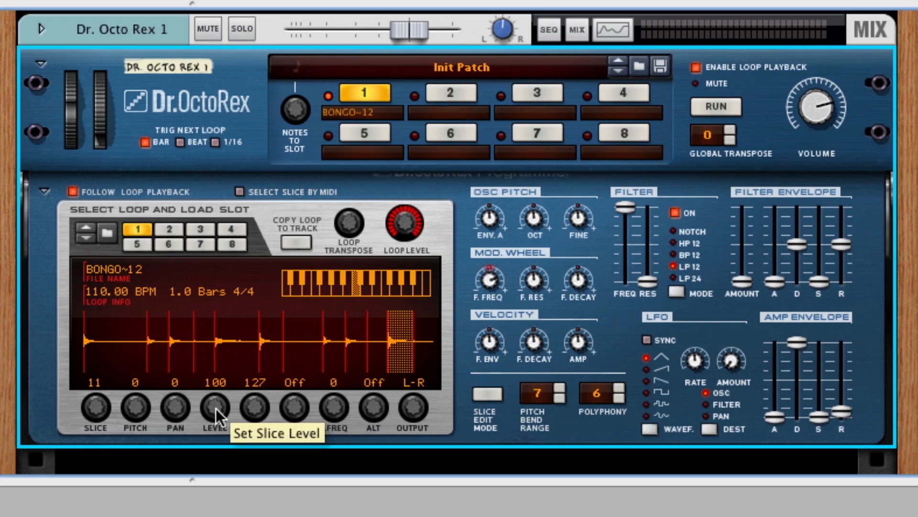
drag(213, 407, 213, 422)
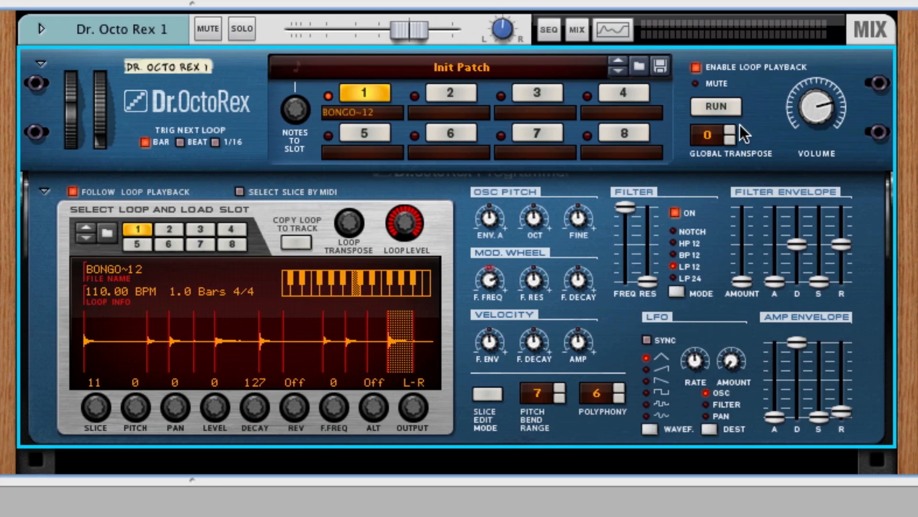
click(716, 106)
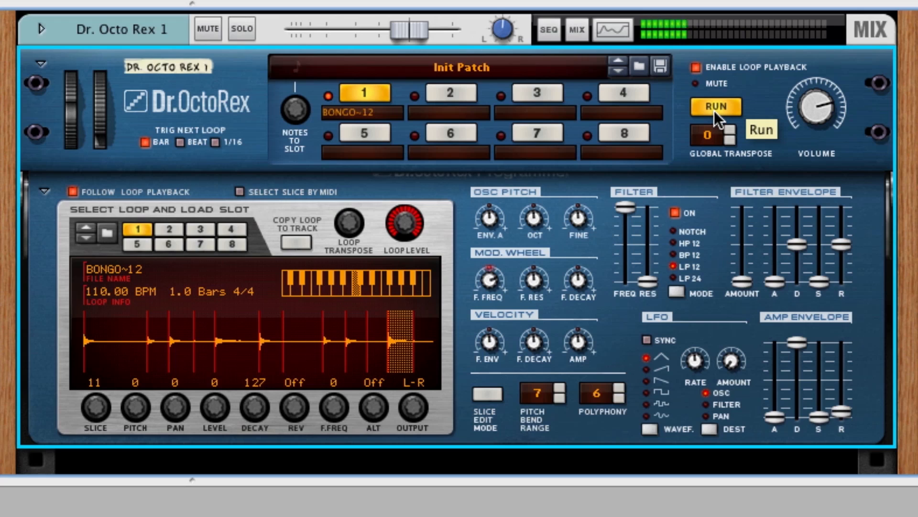
click(715, 107)
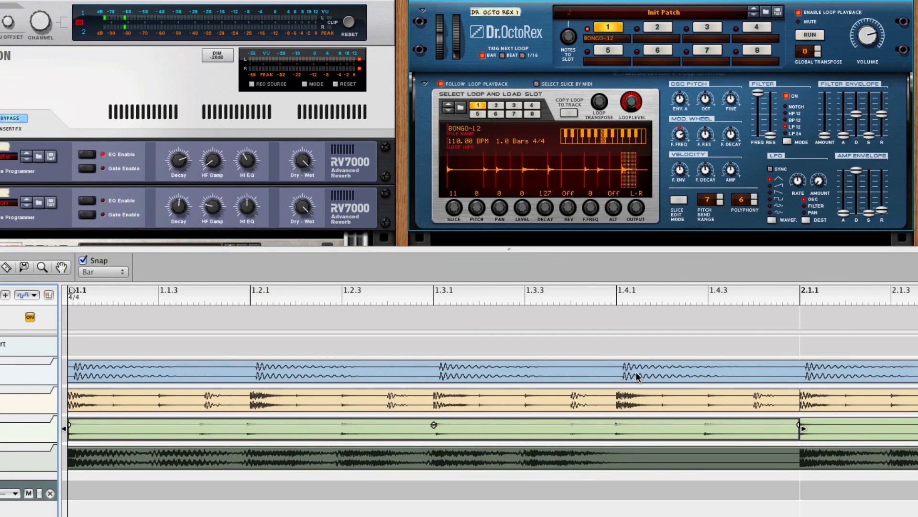
Copy the loop's slices as notes to the Dr. OctoRex track and disable Enable Loop Playback
click(434, 425)
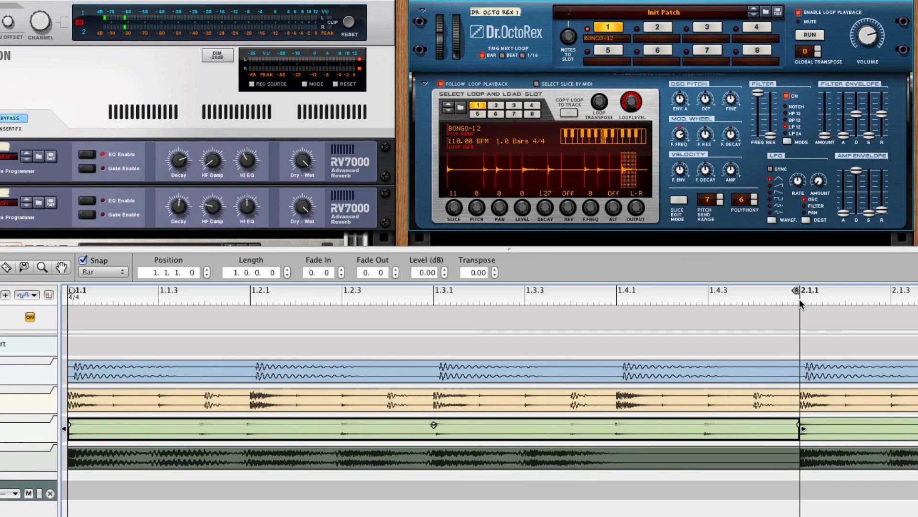
mouse_move(724, 319)
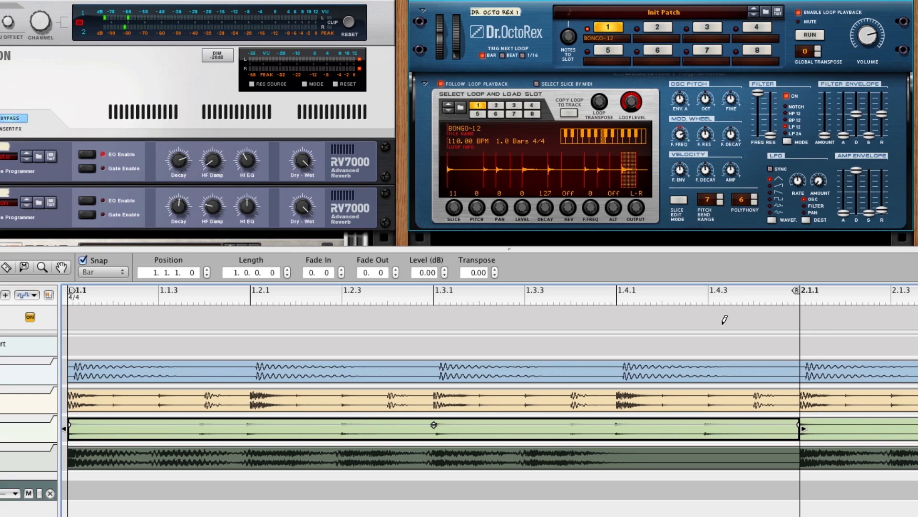
mouse_move(797, 68)
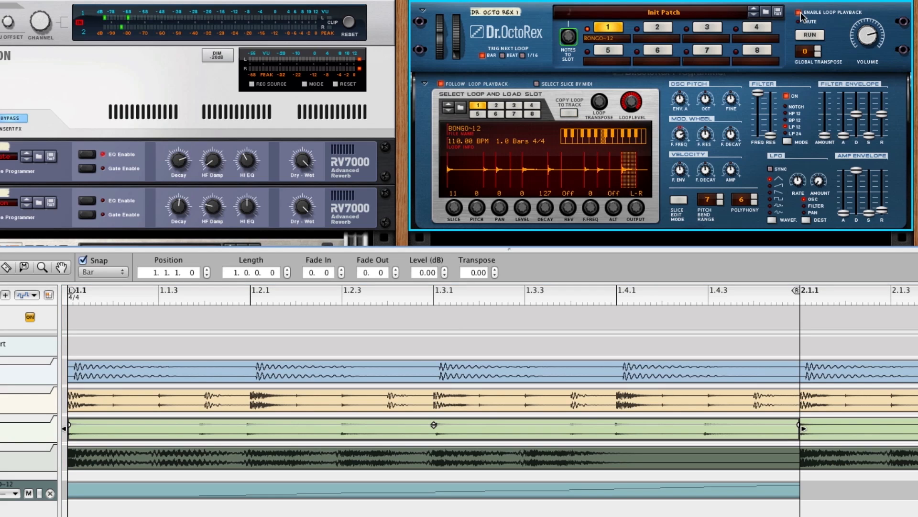
click(798, 13)
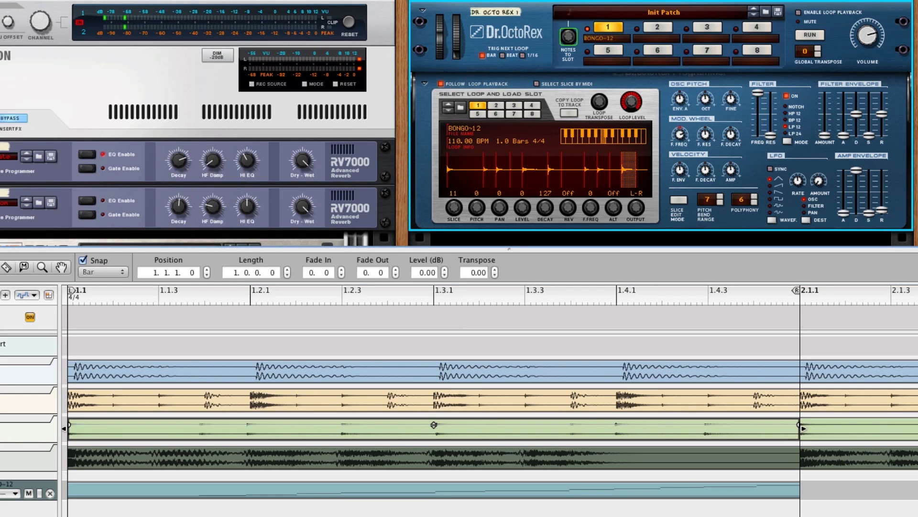
click(135, 490)
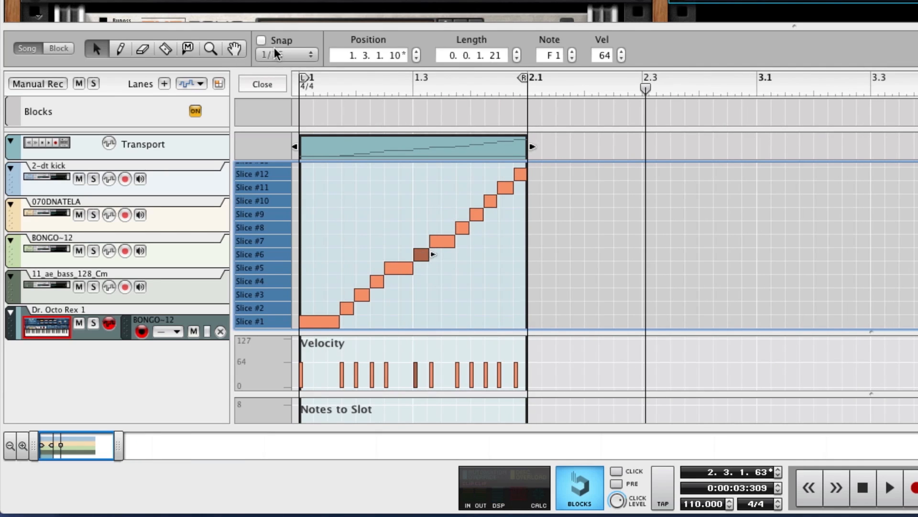
With Snap on, swap slices 5 and 6 in the note clip and solo the Dr. OctoRex track
click(261, 40)
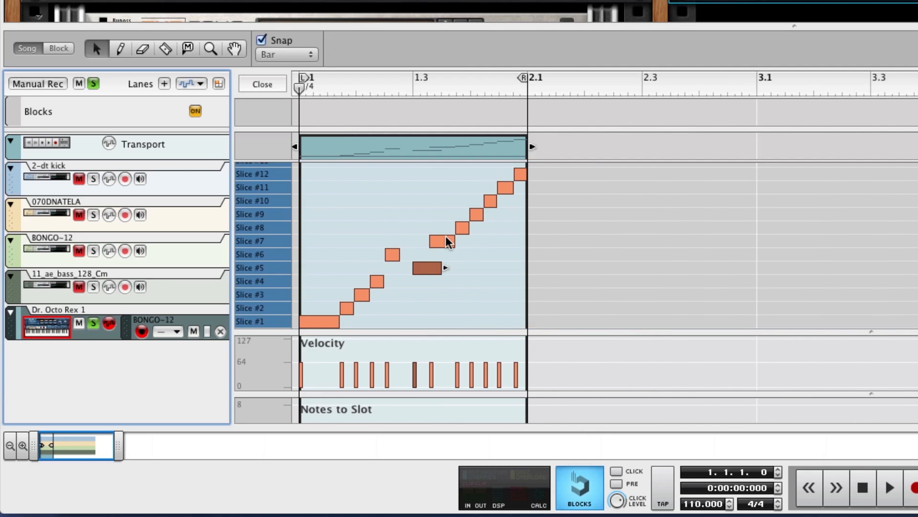
click(890, 487)
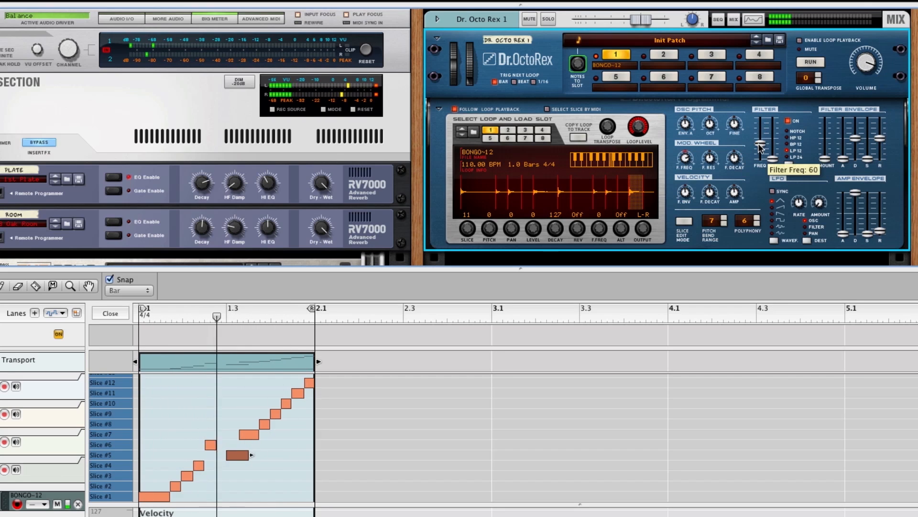
Lower Dr. OctoRex's Filter Freq to 60 and bring the ReGroove Mixer into view
drag(760, 147, 759, 120)
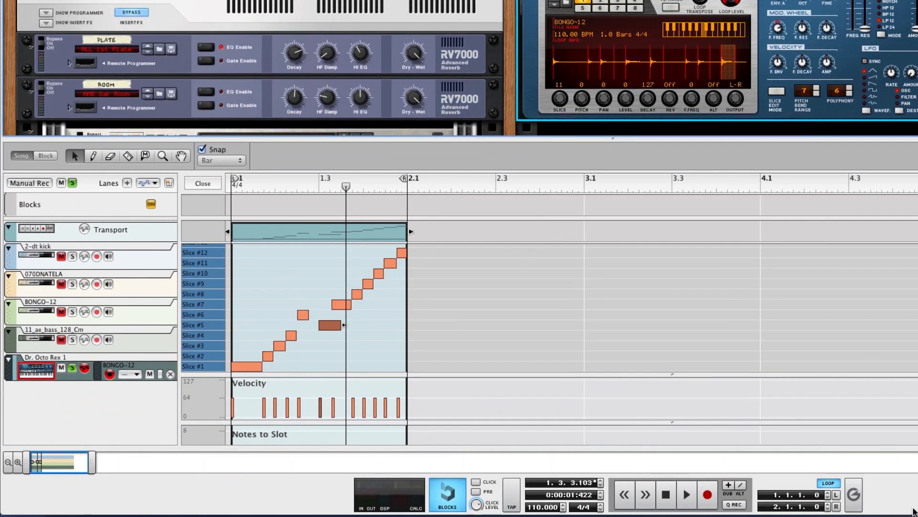
click(852, 495)
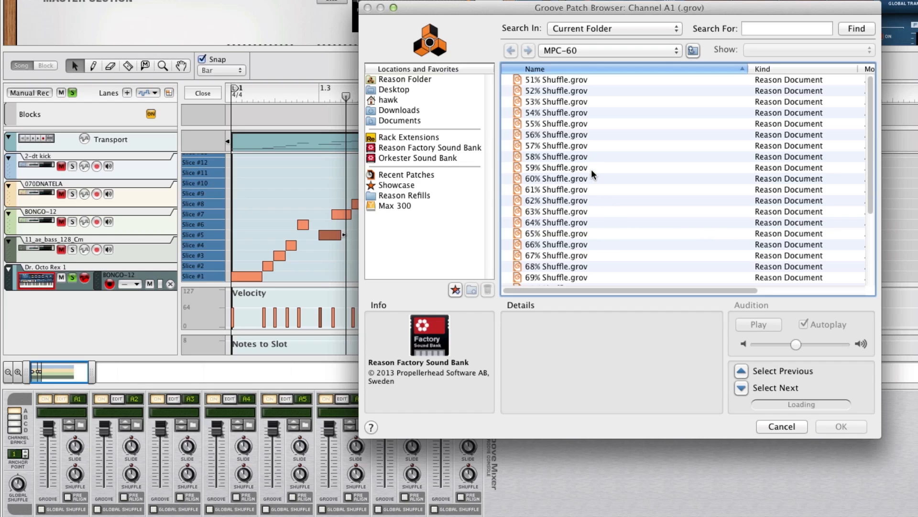
Choose 60% Shuffle.grov from the MPC-60 folder and confirm it into groove channel A1
click(555, 178)
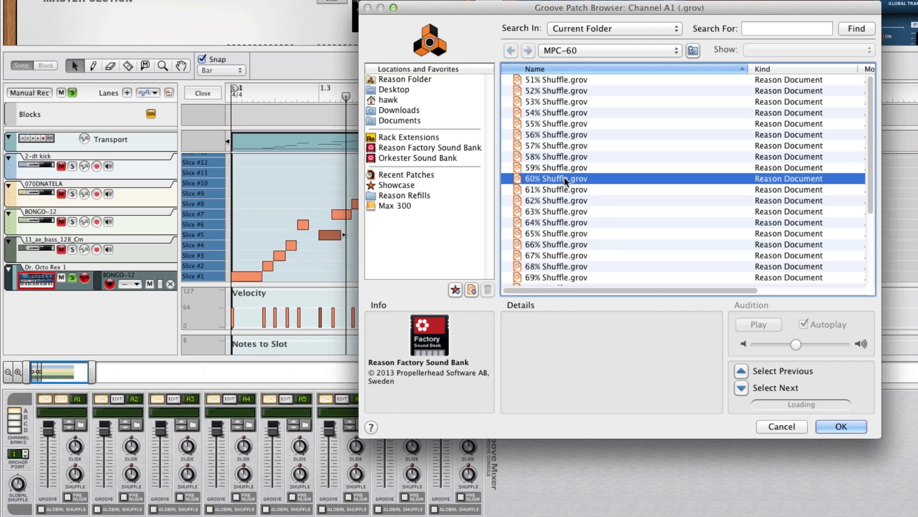
click(841, 426)
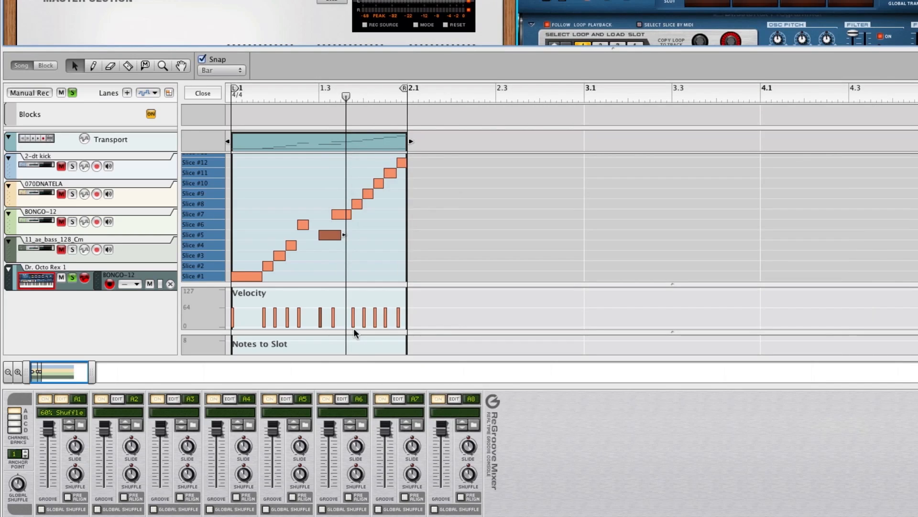
Route the Dr. OctoRex track through groove channel A1 and play back the shuffled bongos
click(130, 284)
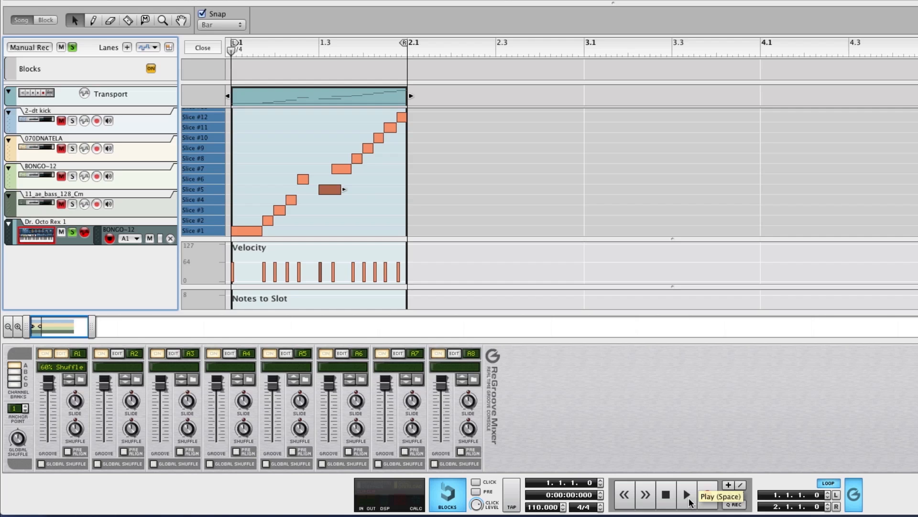
click(686, 495)
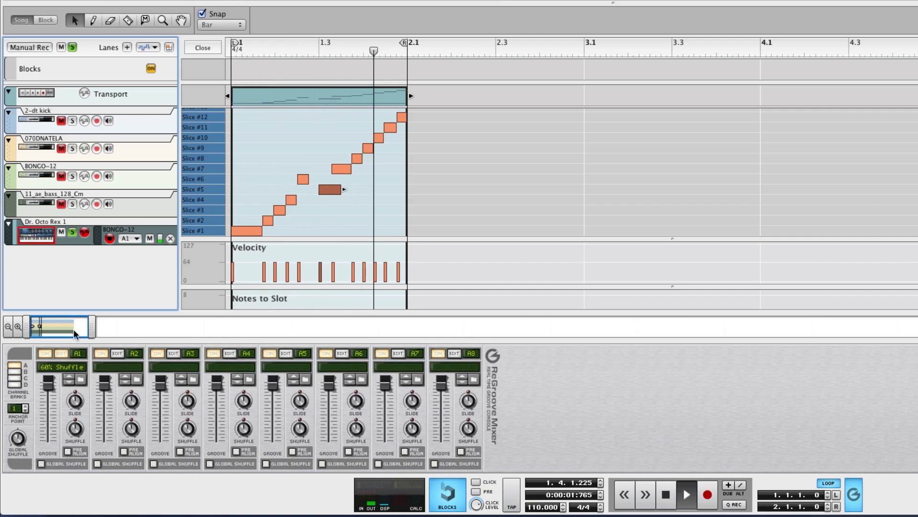